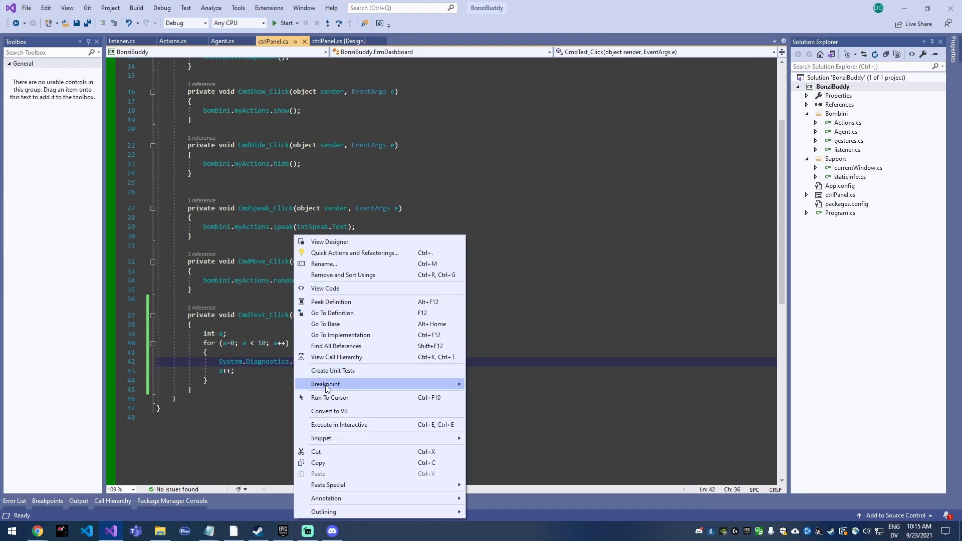
mouse_move(325, 383)
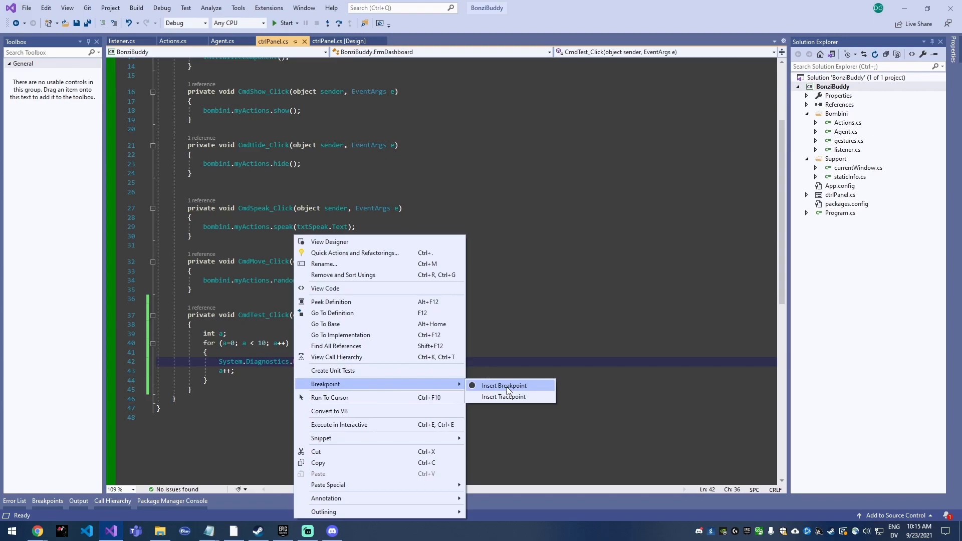
Step: Insert a breakpoint on line 42, the Debug.WriteLine(a) line in CmdTest_Click
click(504, 385)
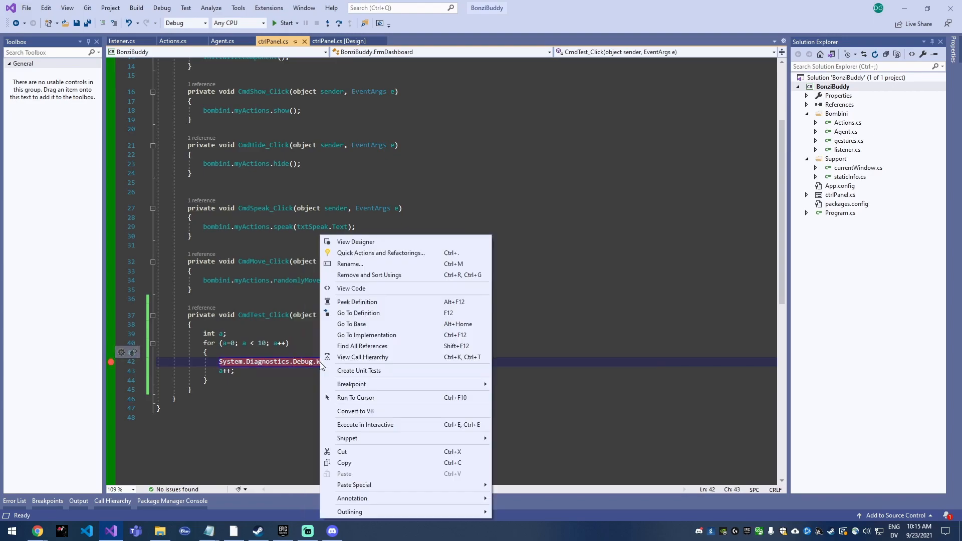
mouse_move(351, 383)
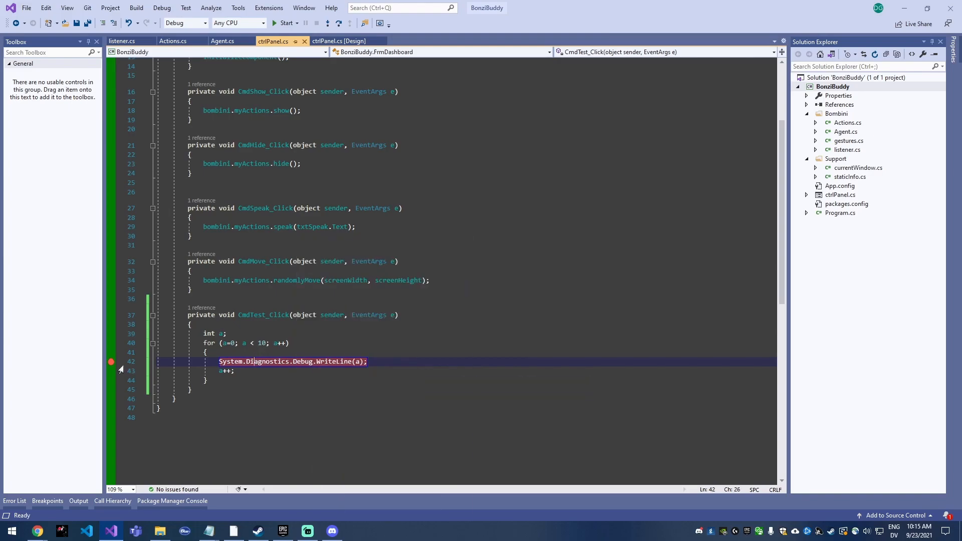
mouse_move(111, 361)
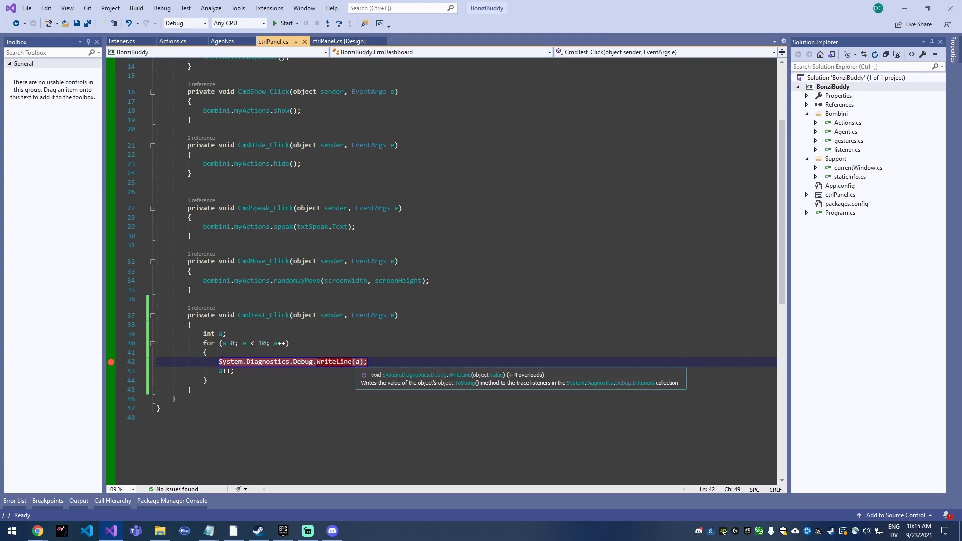
right_click(285, 361)
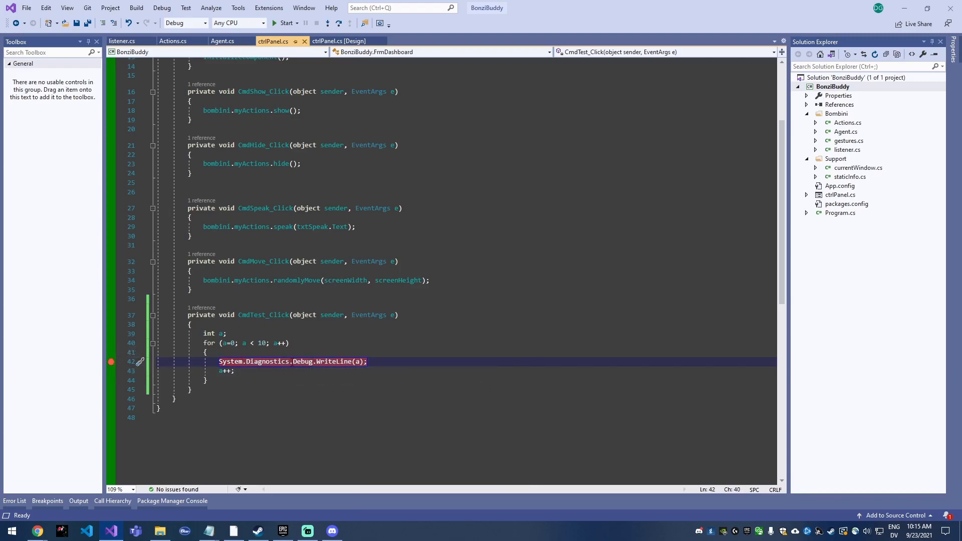
mouse_move(285, 23)
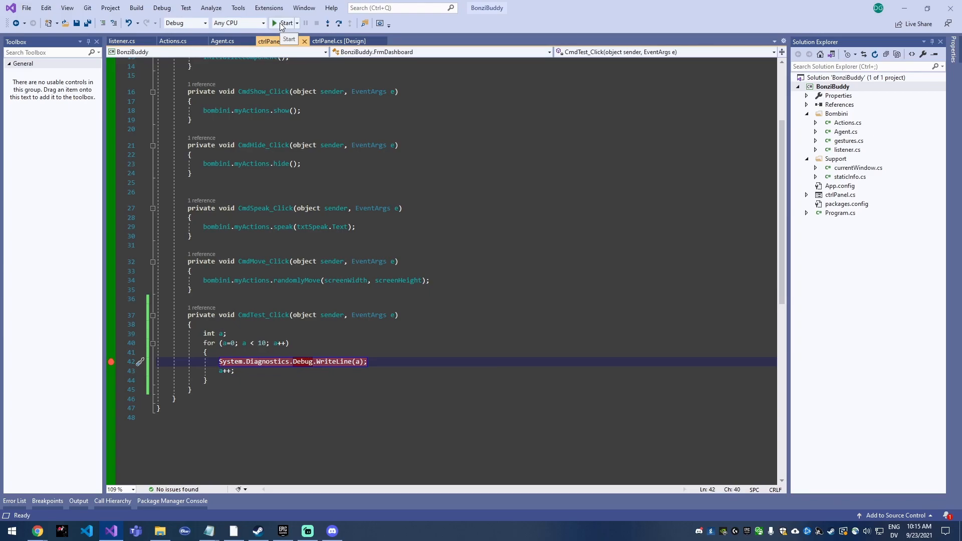
Step: Start debugging BonziBuddy, move the control board window, and trigger Test to hit line 42
click(284, 24)
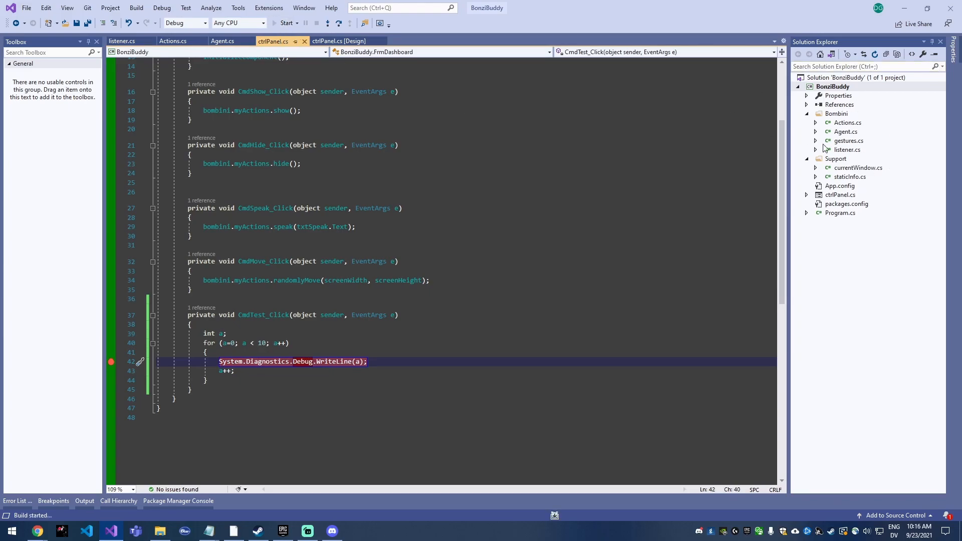
click(285, 22)
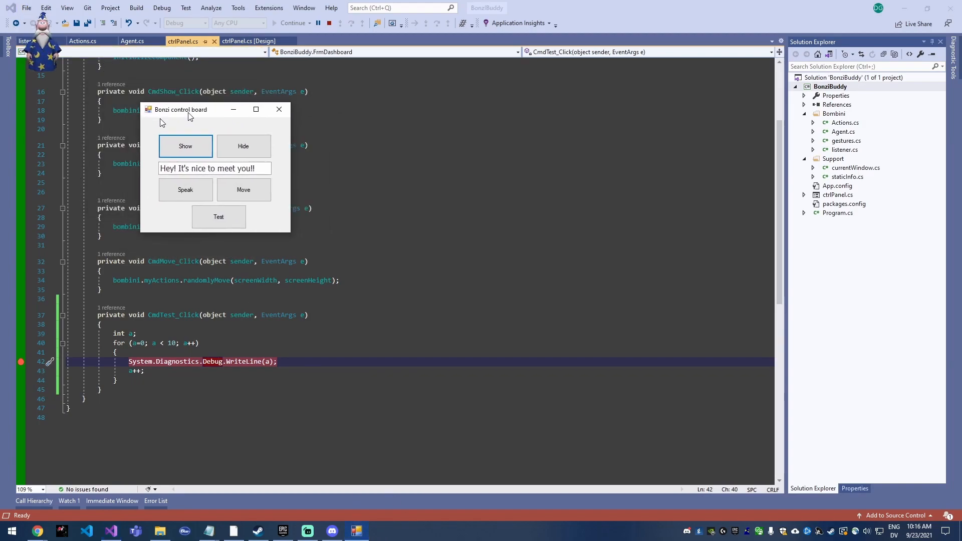
drag(191, 109, 239, 99)
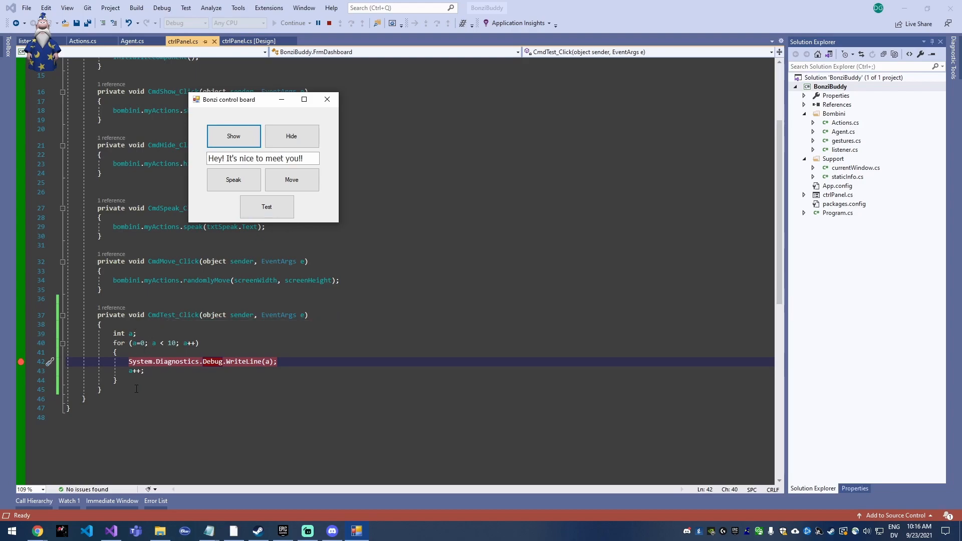
double_click(139, 361)
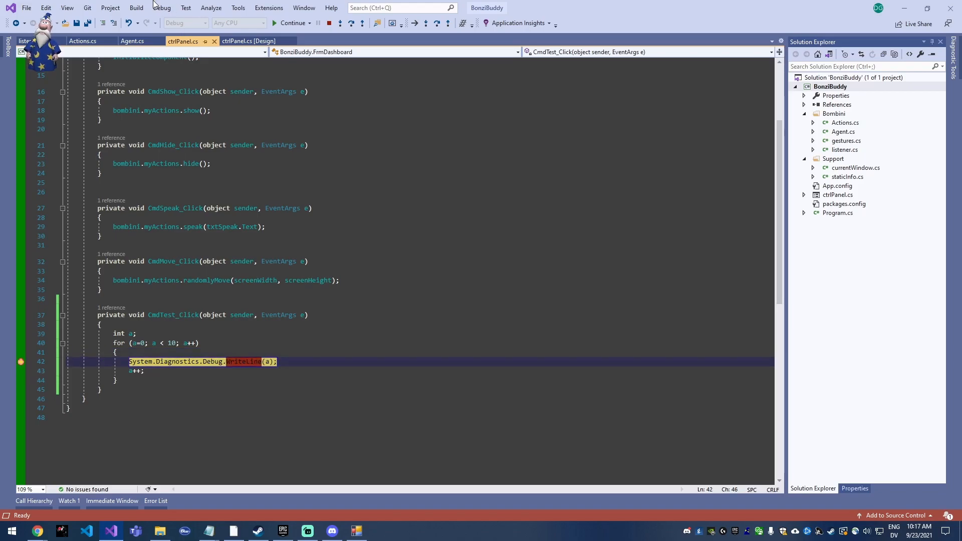
Step: Show the Breakpoints window from the Debug menu
click(161, 7)
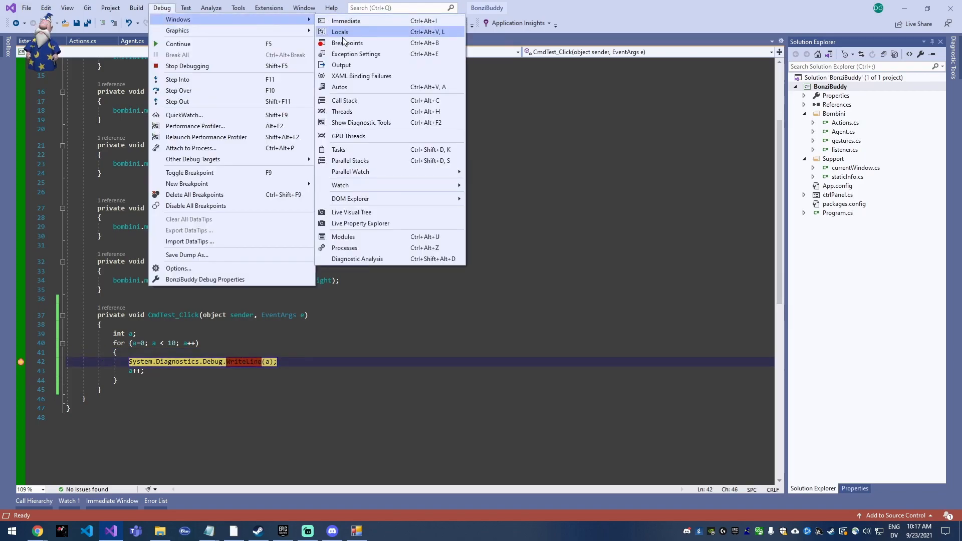
click(347, 42)
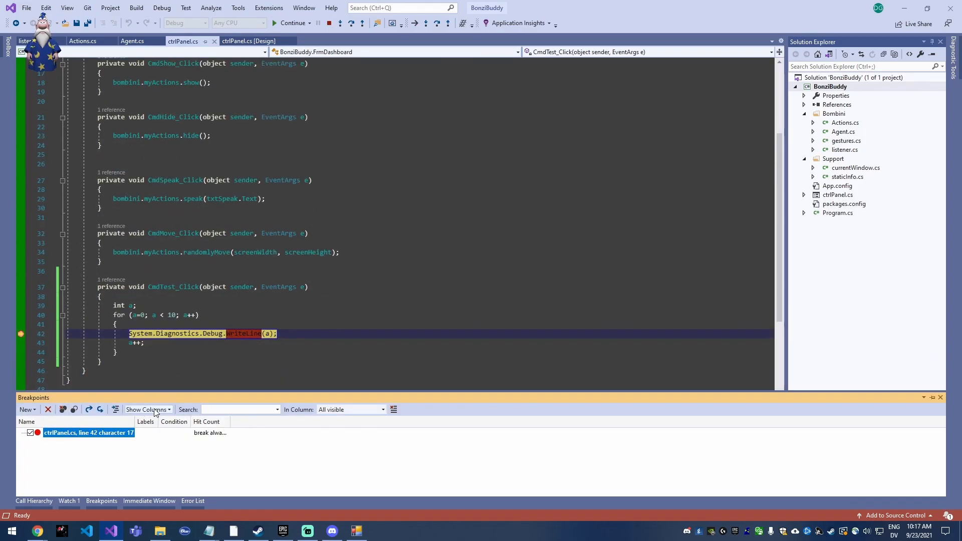
click(146, 409)
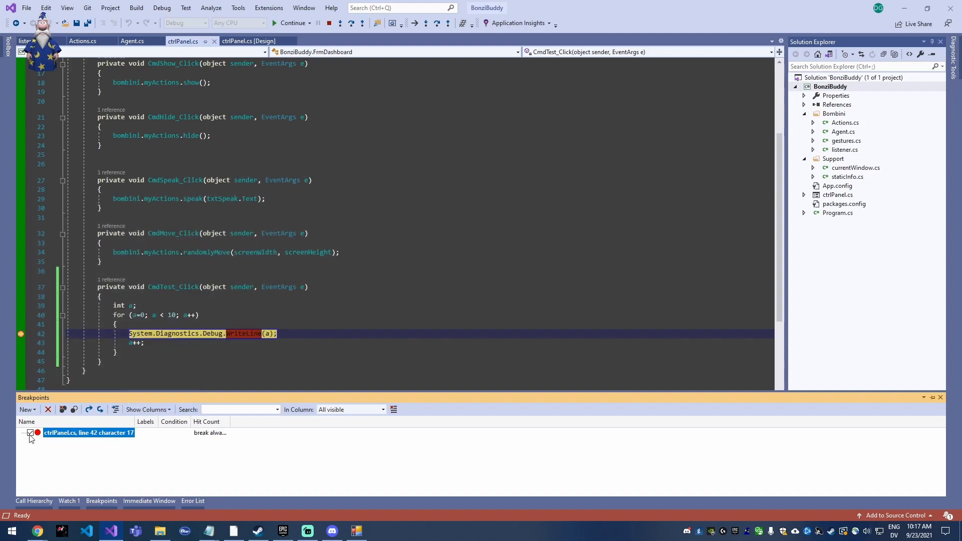
Step: Disable the line 42 breakpoint, then re-enable it
click(29, 432)
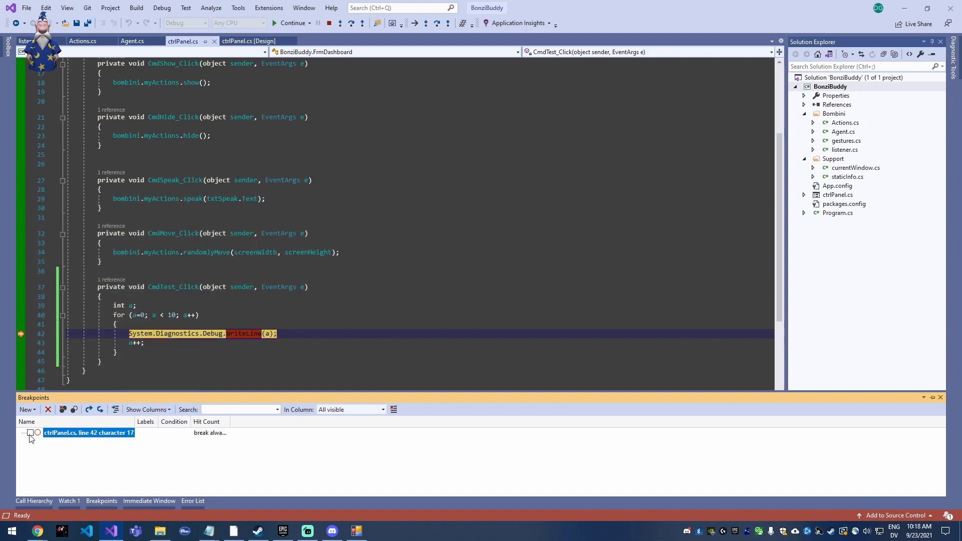
click(30, 432)
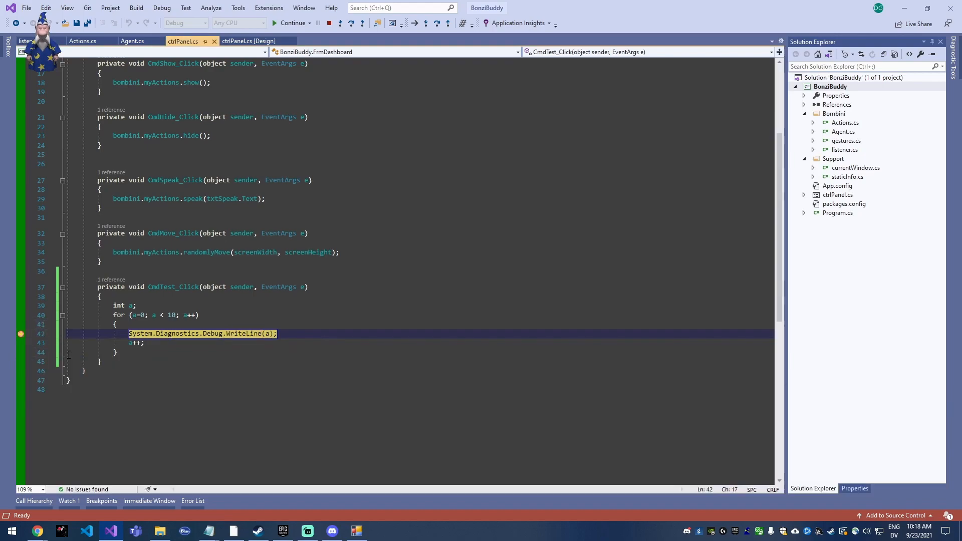
click(101, 501)
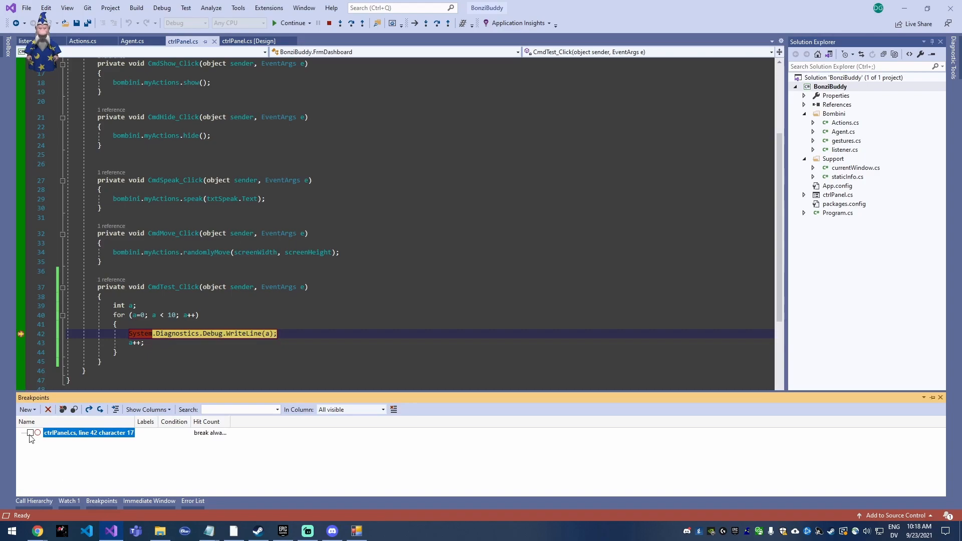
click(30, 432)
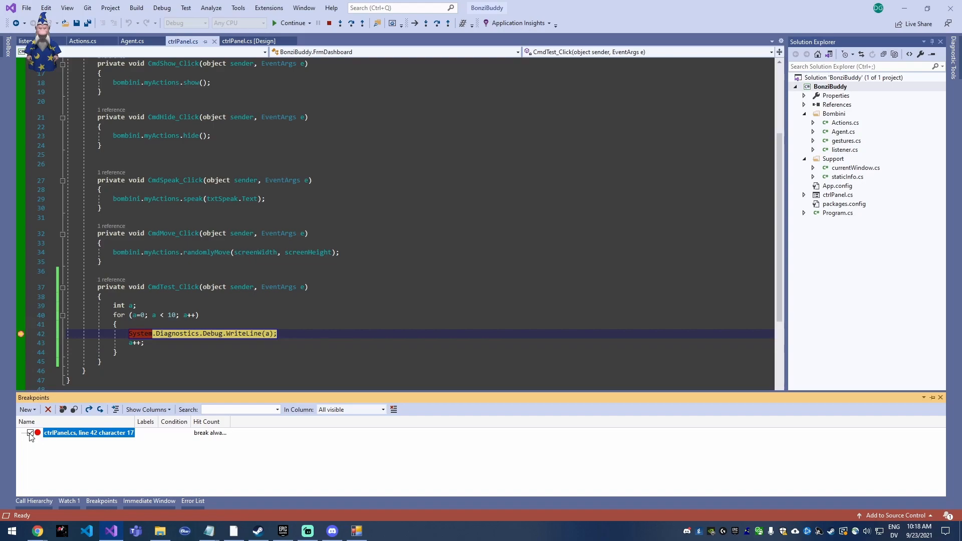
click(30, 432)
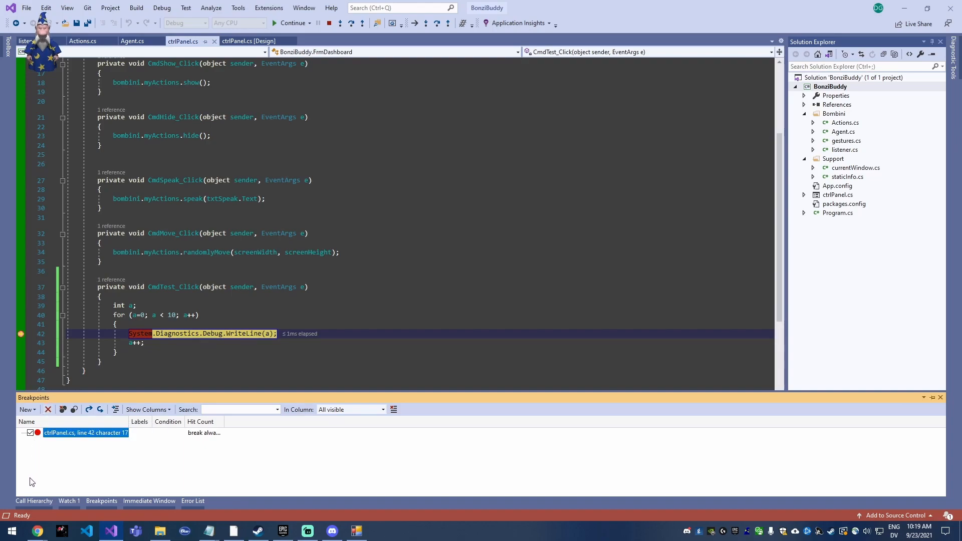
mouse_move(62, 409)
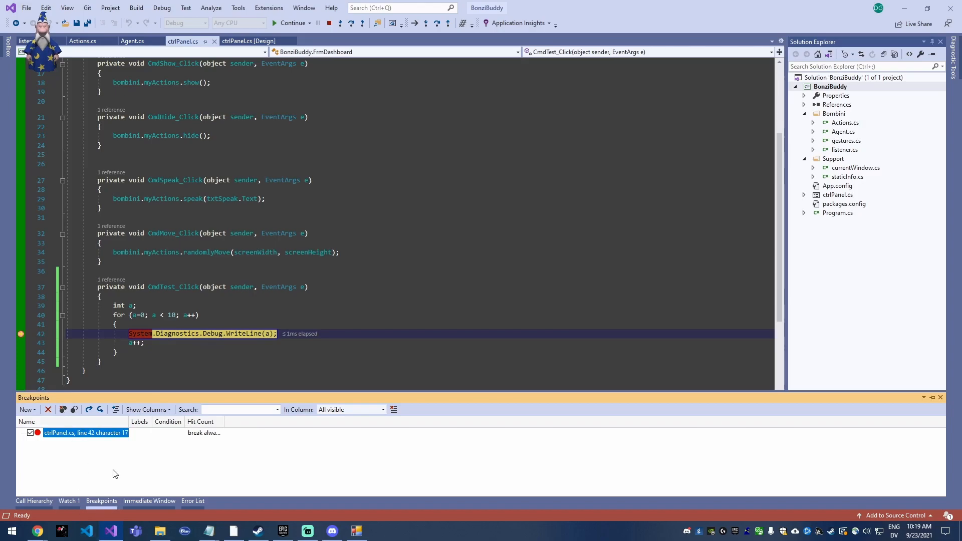
mouse_move(100, 409)
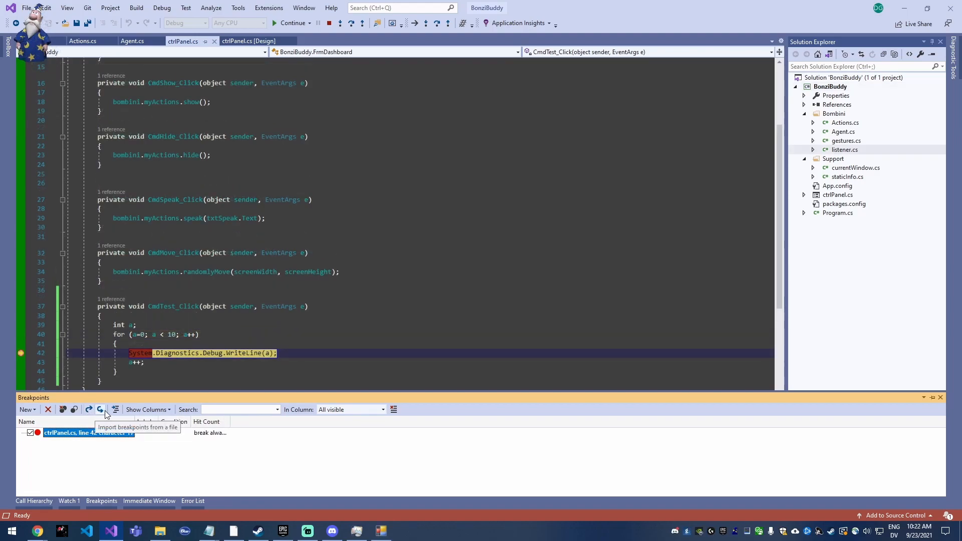
mouse_move(116, 413)
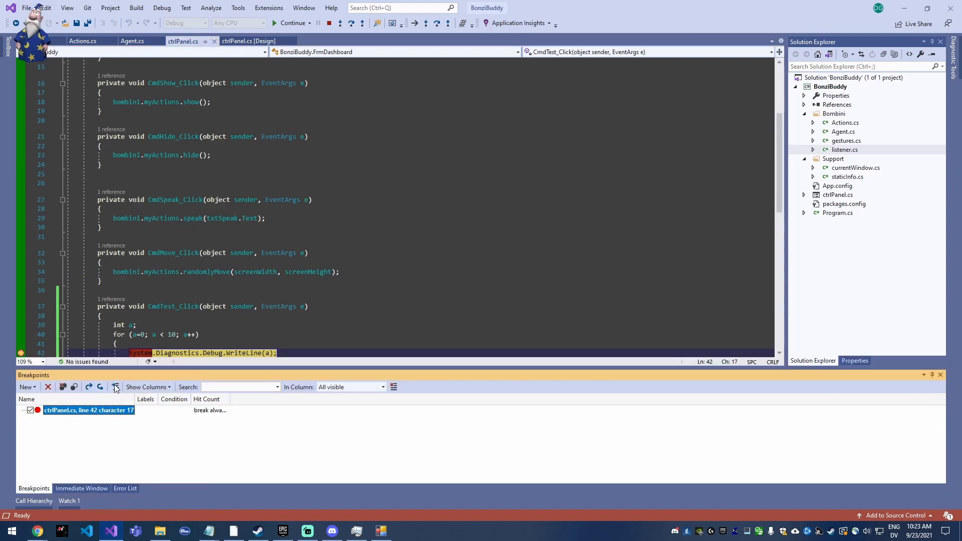
Step: Add the File column to the Breakpoints list, briefly adding then removing Filter
click(147, 386)
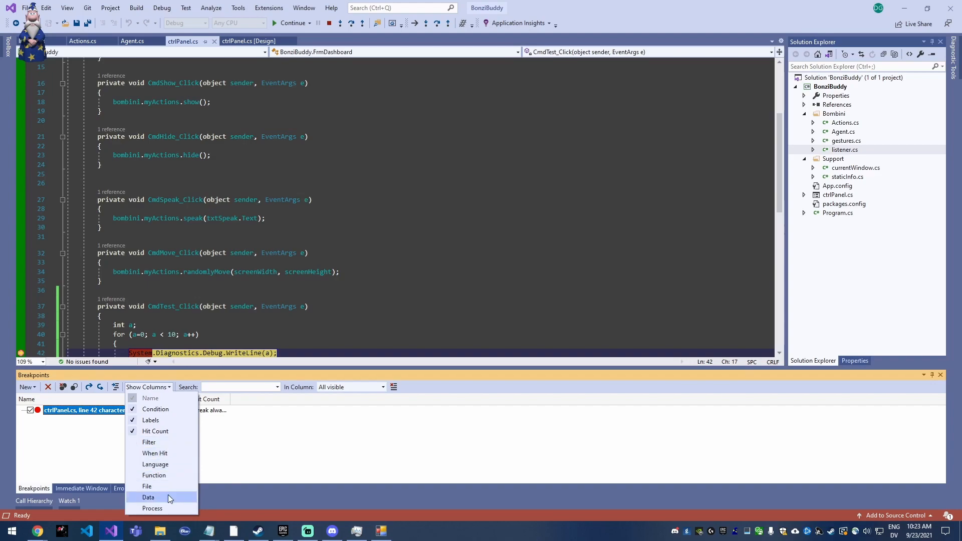
mouse_move(147, 486)
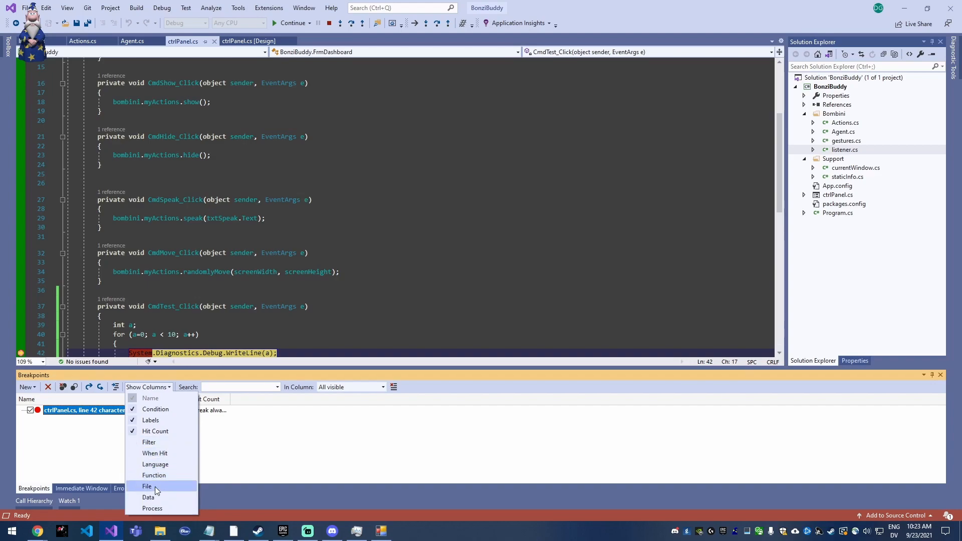
click(147, 485)
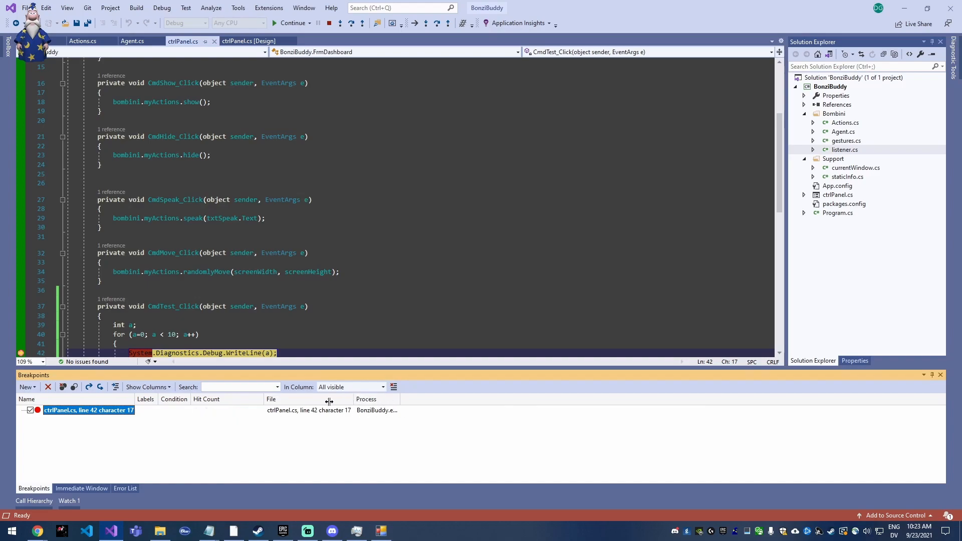
click(147, 386)
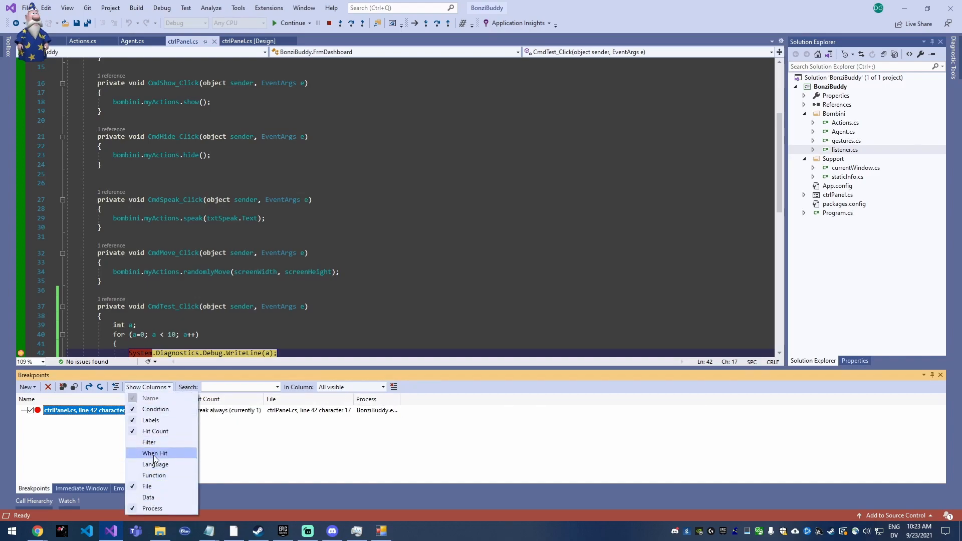
click(148, 441)
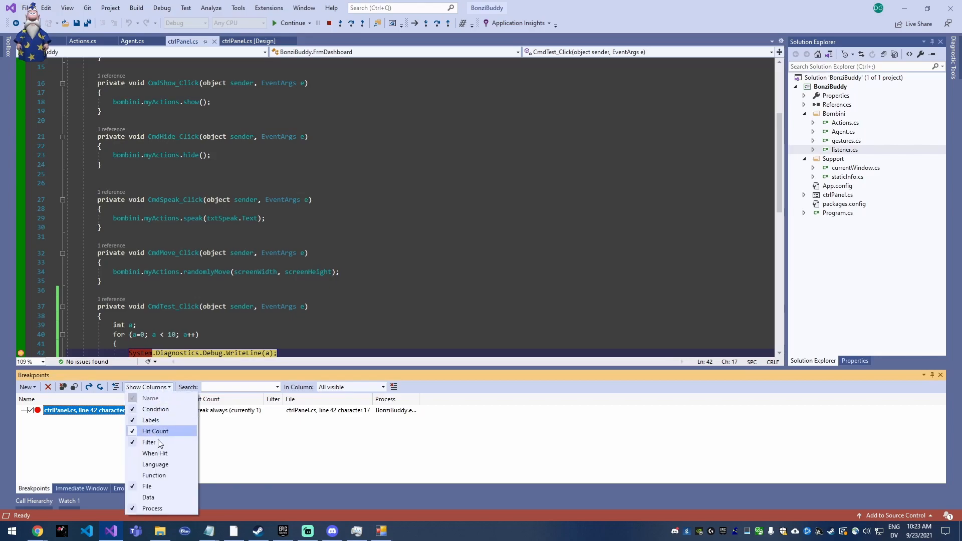
click(148, 441)
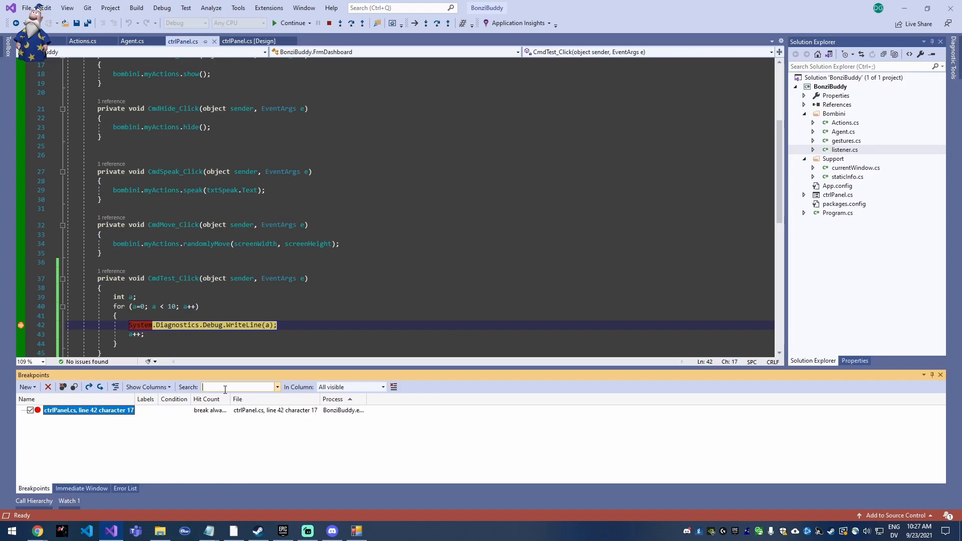
mouse_move(63, 386)
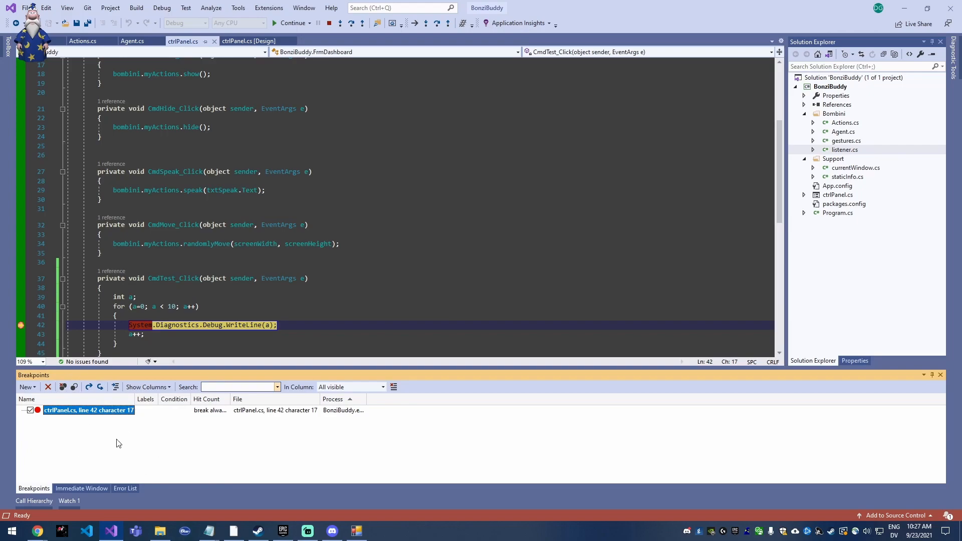
Step: Search the breakpoints for 'Panel' and 'character 13', then disable the line 34 breakpoint
text(P)
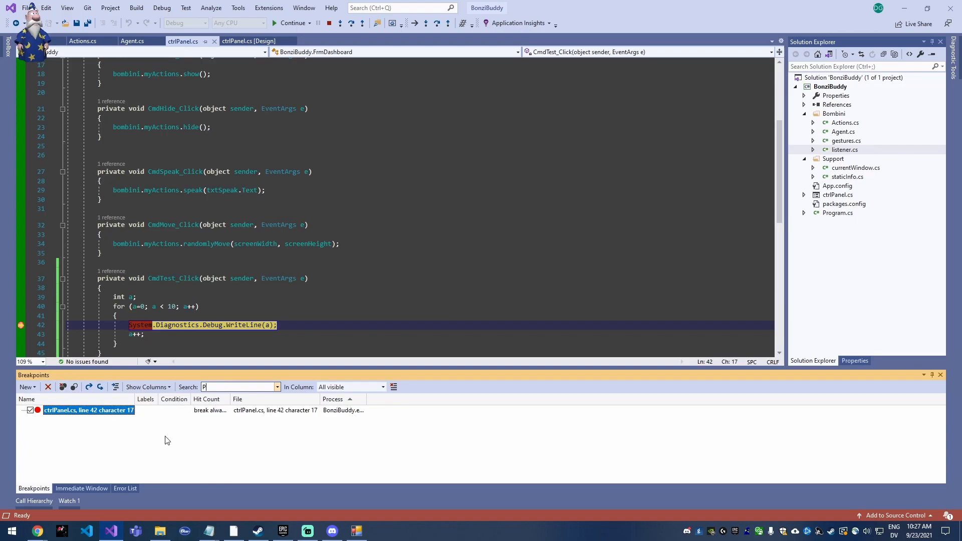
text(anel)
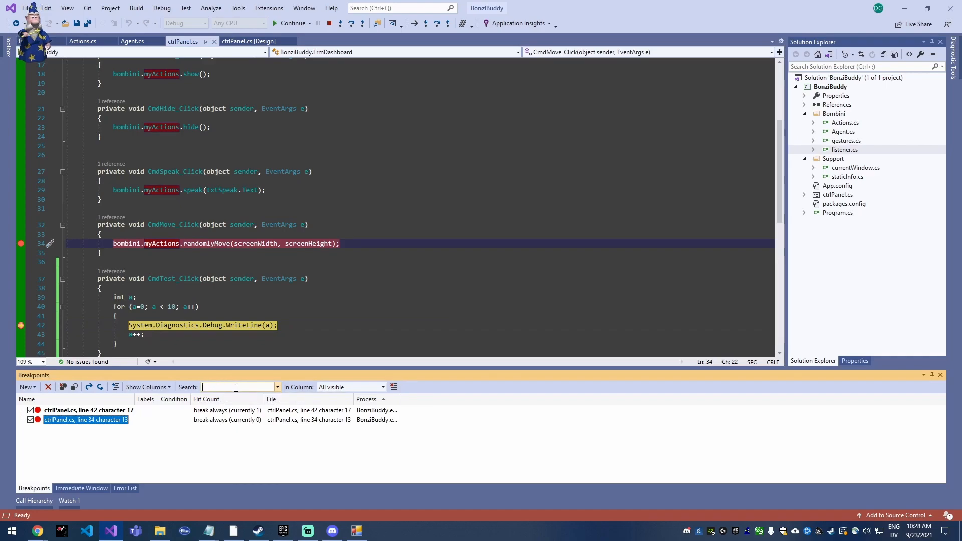
text(character 13)
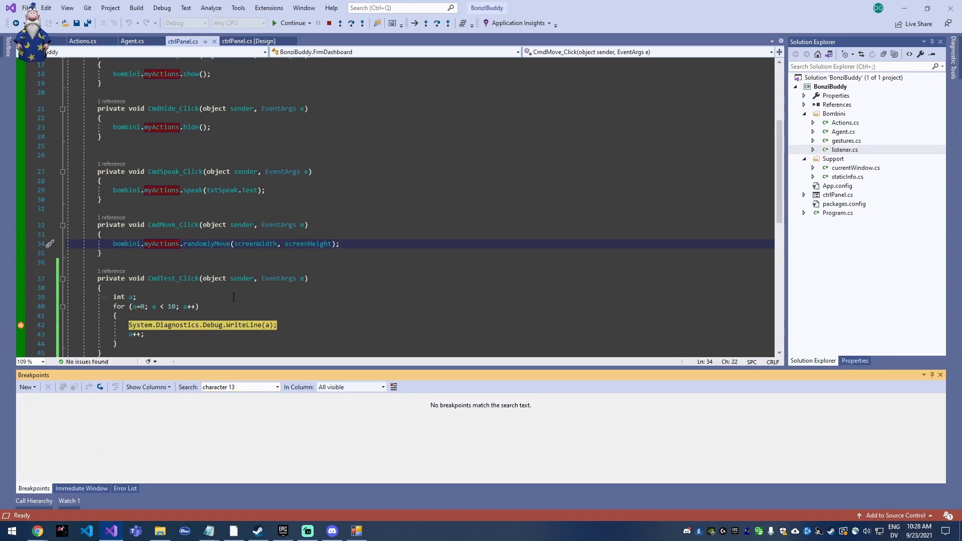
click(238, 387)
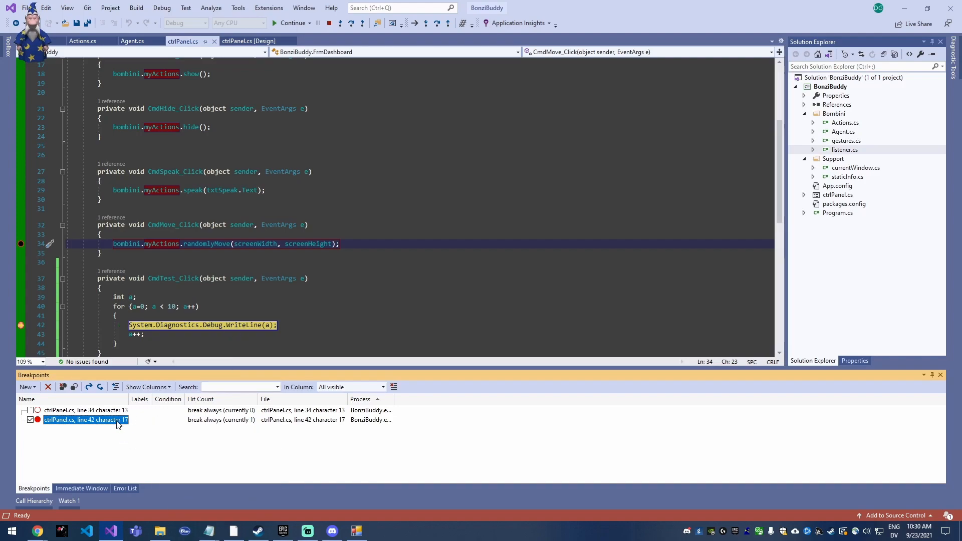
Step: Label the line 42 breakpoint 'Variable a'
right_click(85, 420)
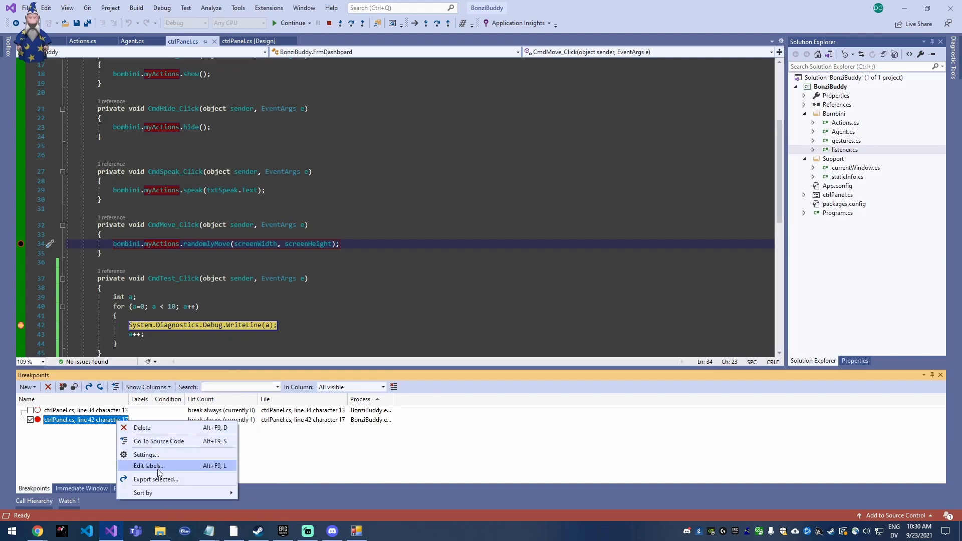
click(148, 465)
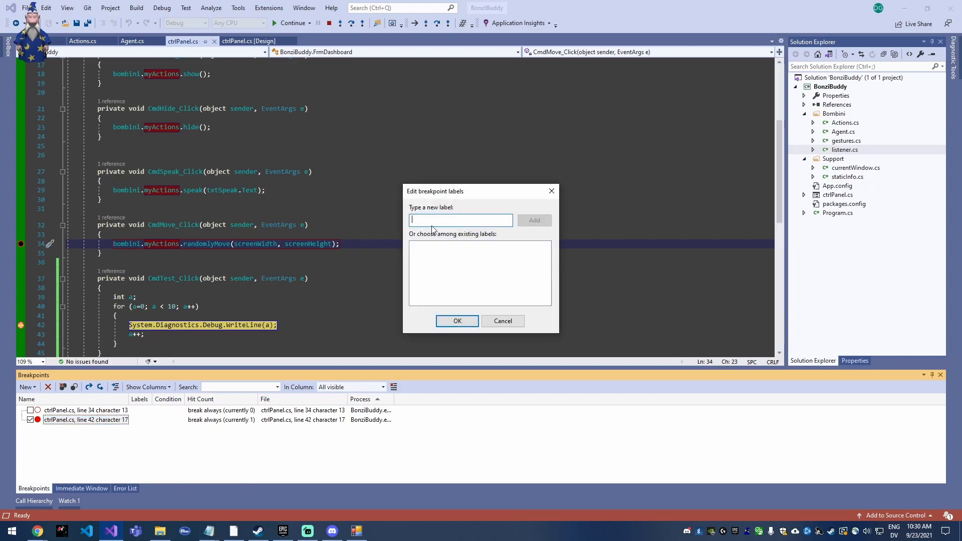
text(V)
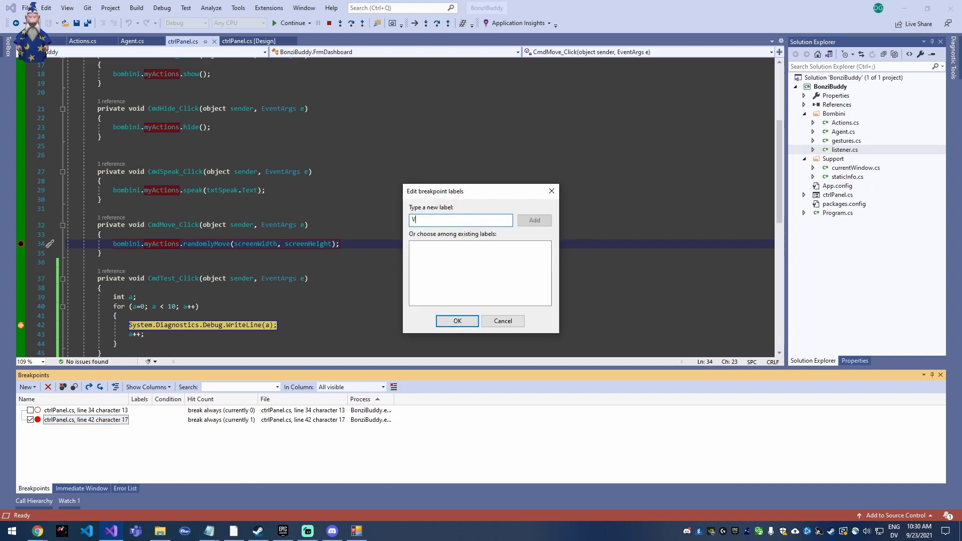
click(456, 320)
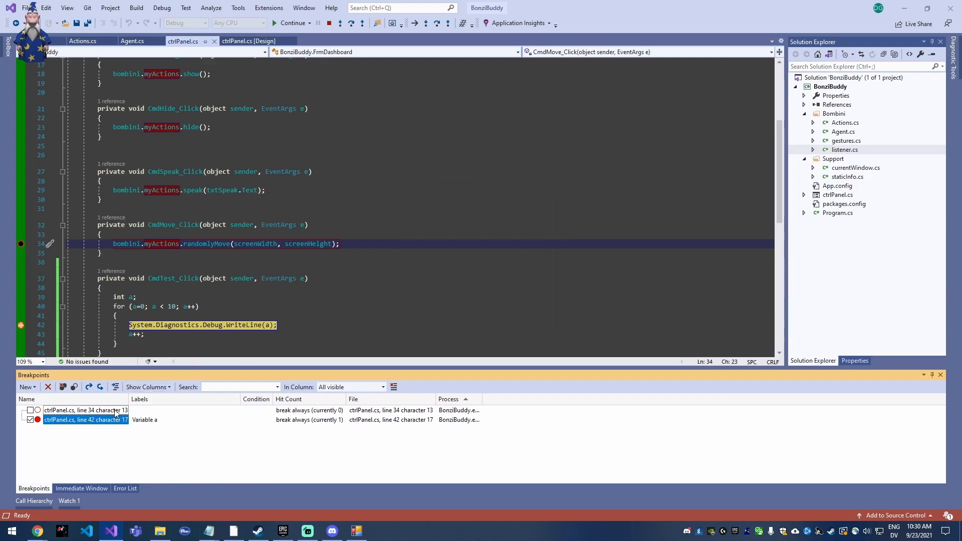
Step: Label the line 34 breakpoint 'actions'
right_click(80, 410)
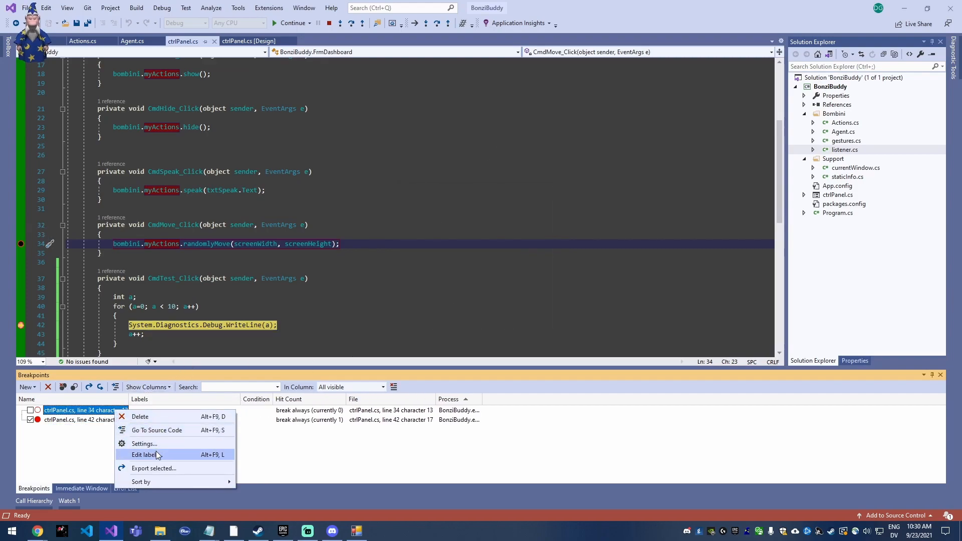
click(145, 454)
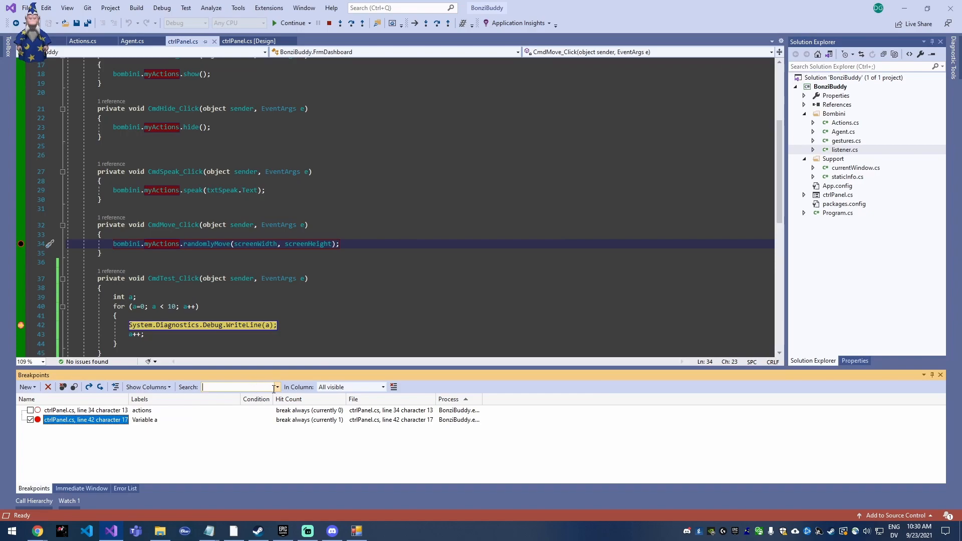
text(actions)
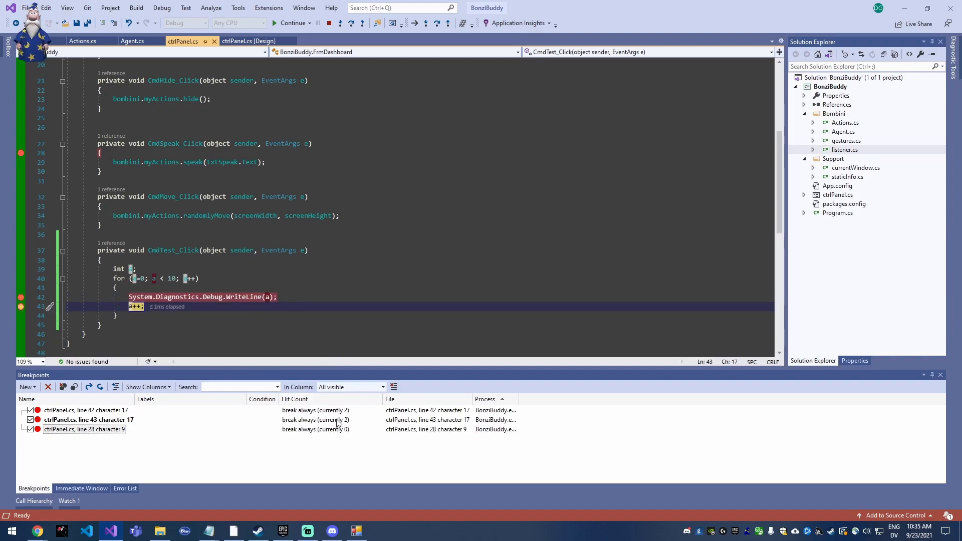
mouse_move(20, 297)
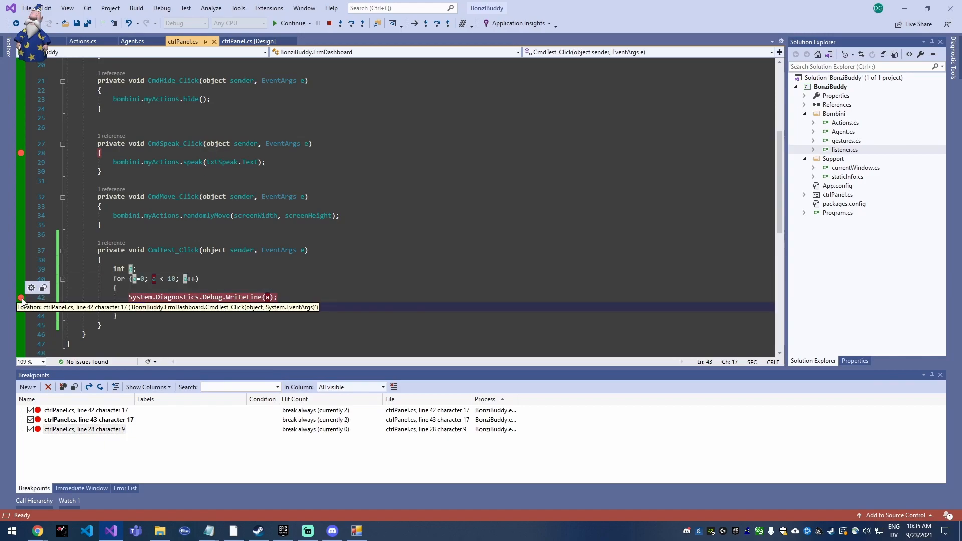
Step: Make the line 42 breakpoint break only when its hit count equals 5
right_click(20, 297)
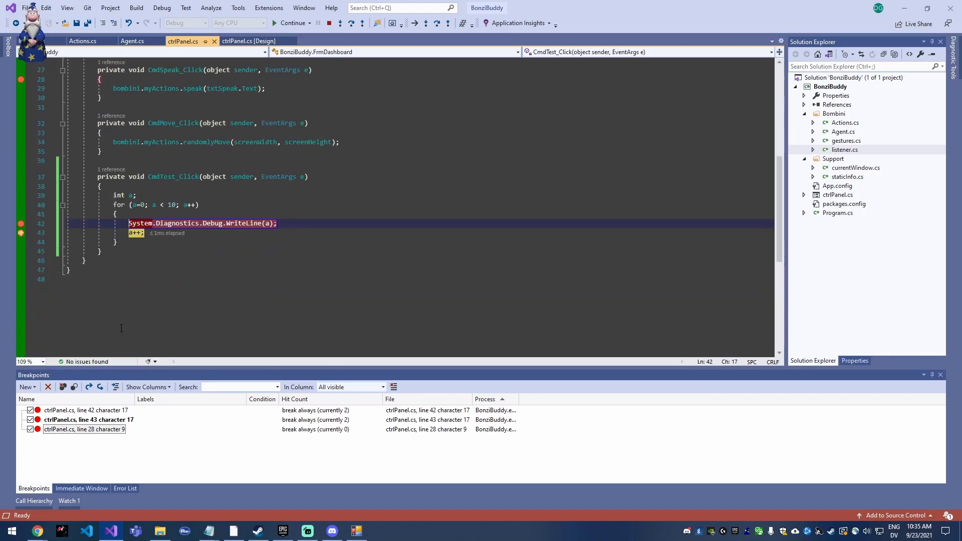
click(182, 272)
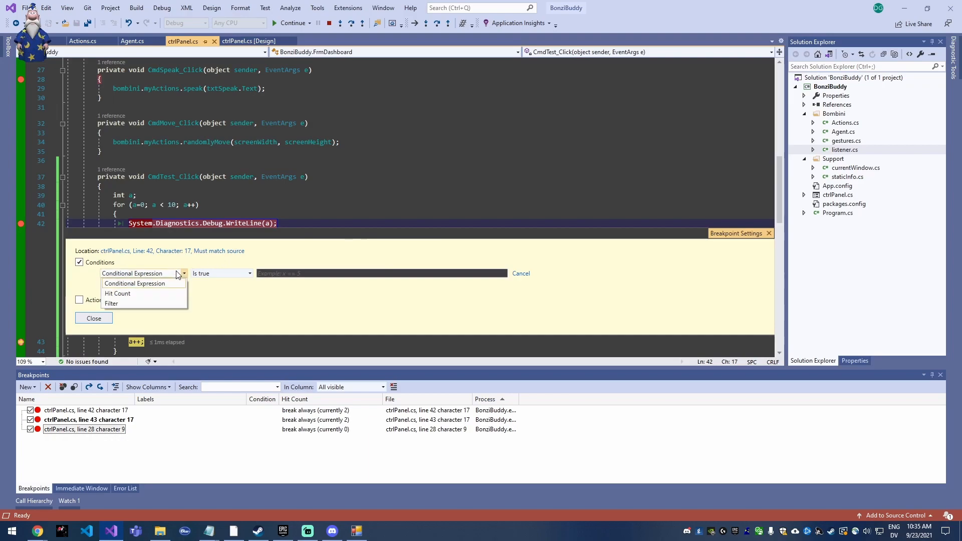
click(116, 293)
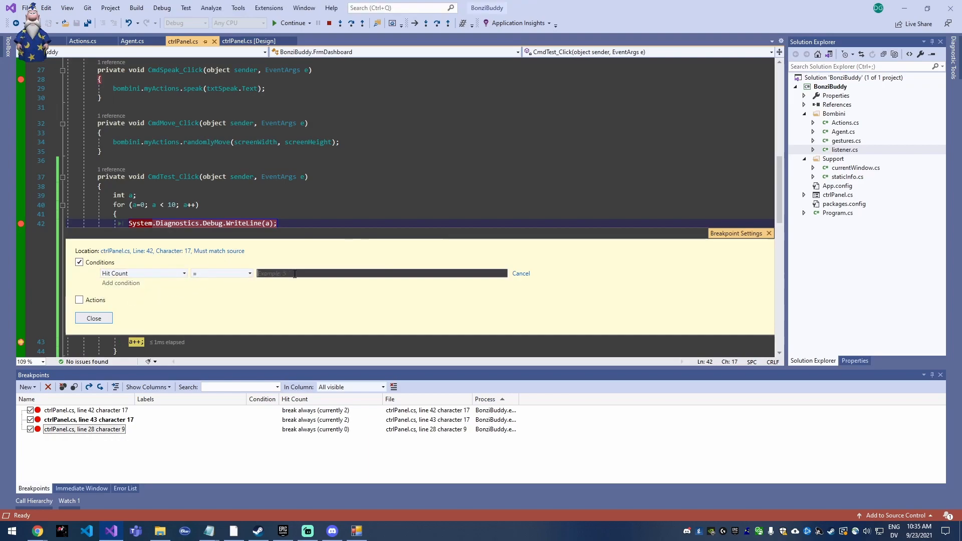
text(5)
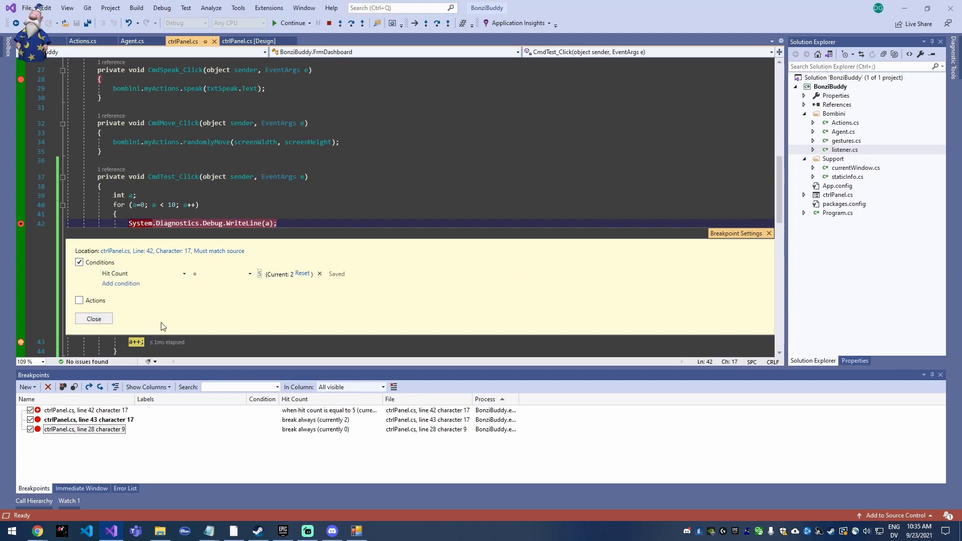
click(93, 319)
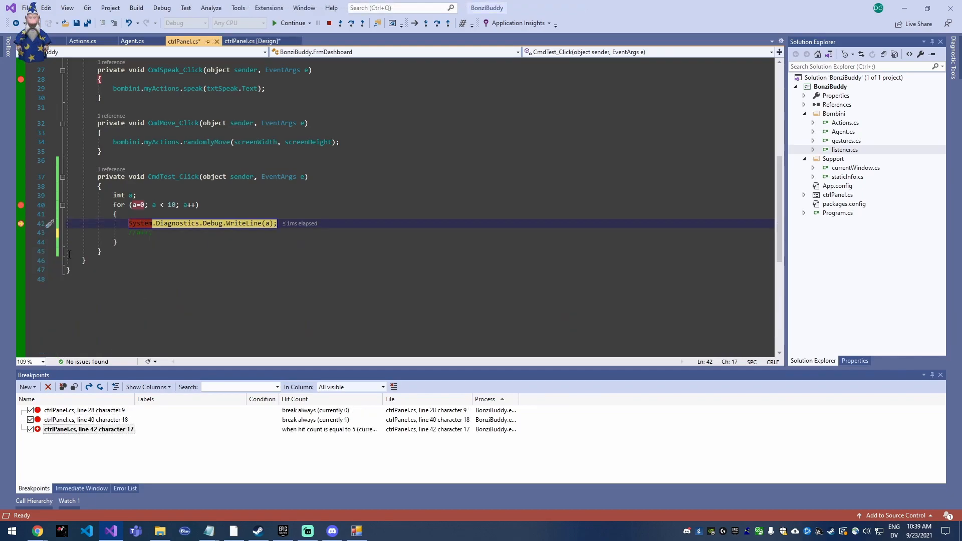
Step: Change the line 42 breakpoint condition to the expression a == 5
click(142, 273)
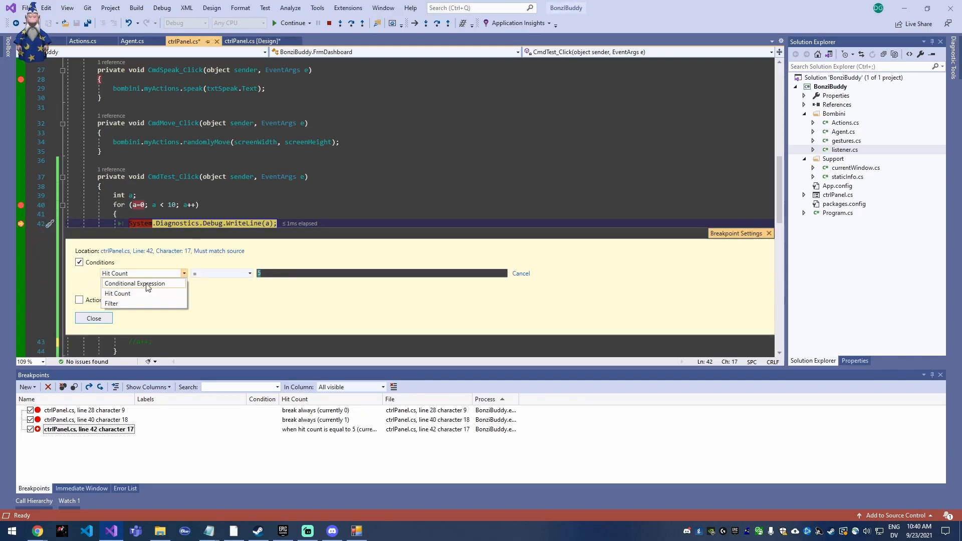
click(134, 283)
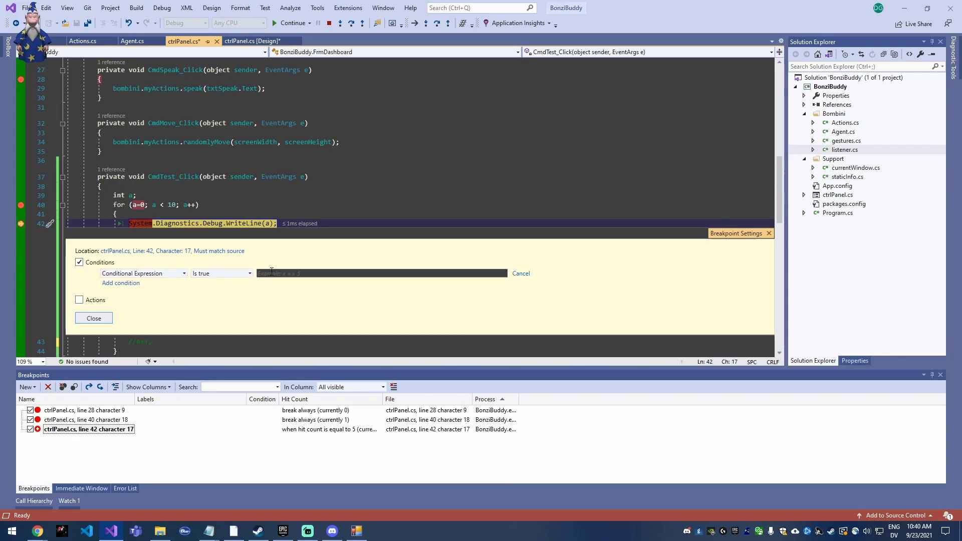
text(a == 5)
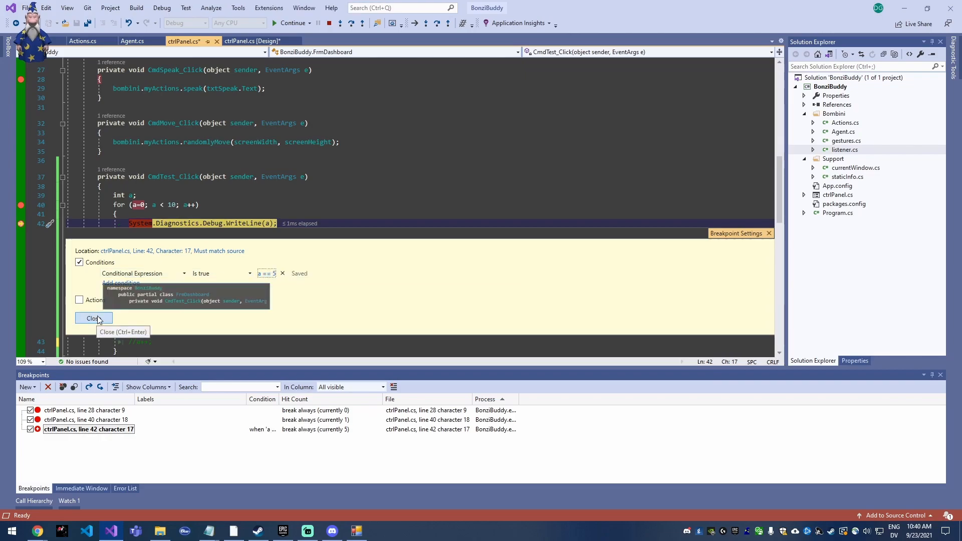
click(93, 318)
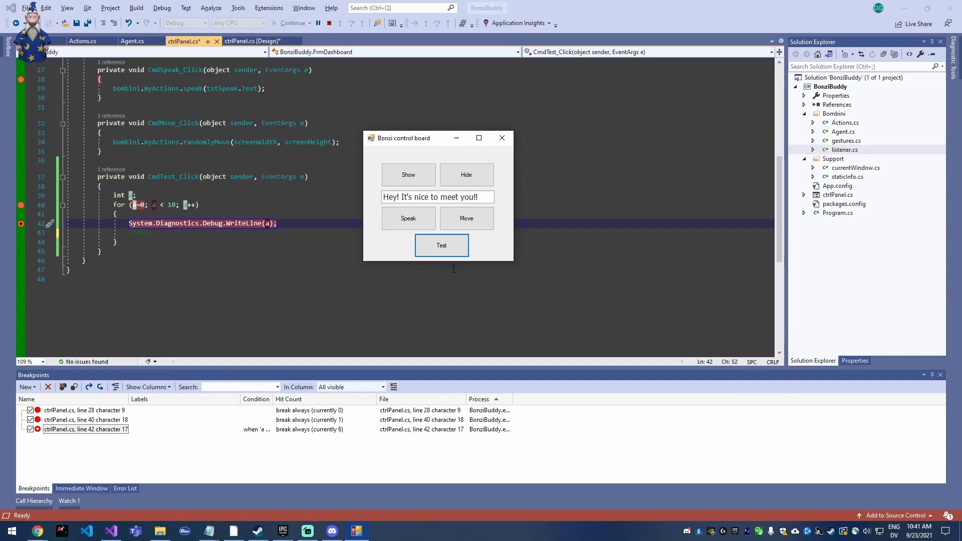
Step: Run the test loop from the running BonziBuddy app
click(292, 23)
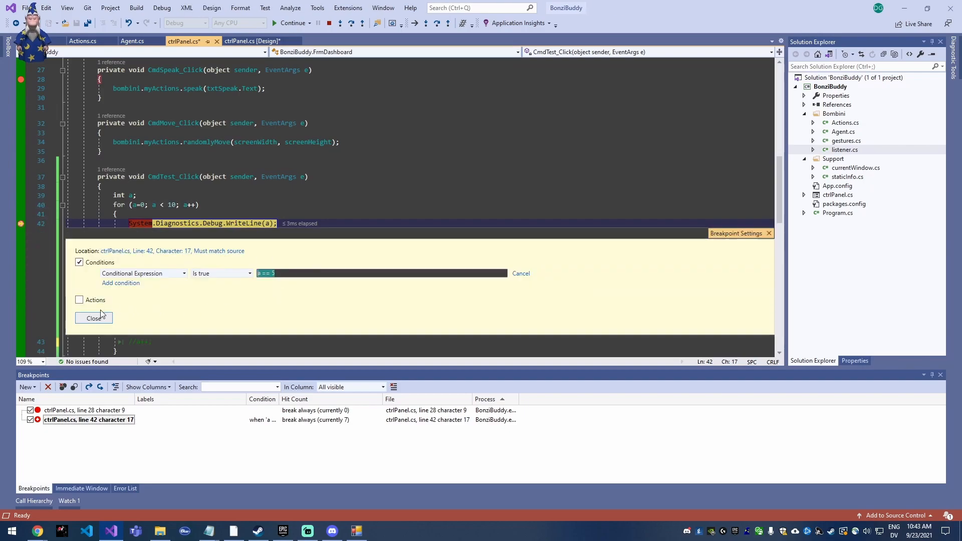
mouse_move(102, 322)
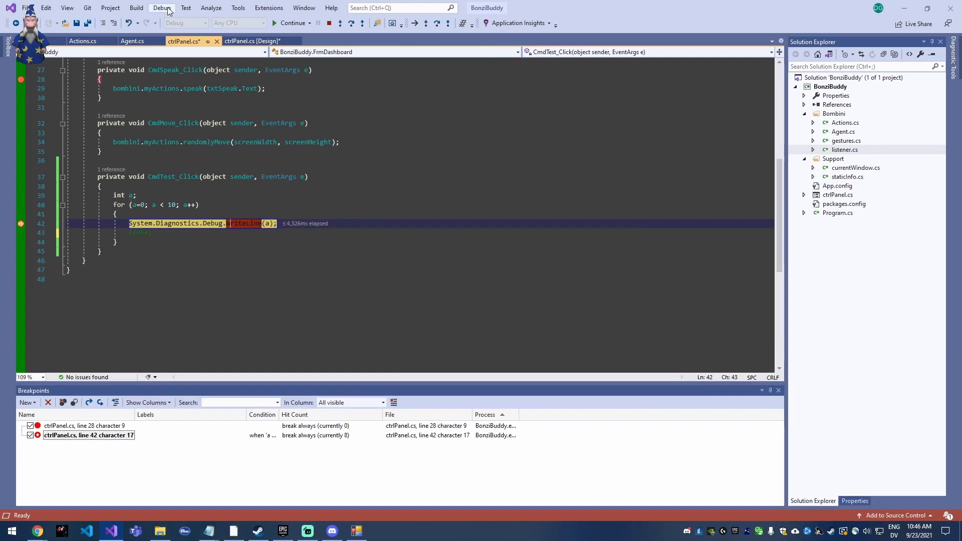
Step: Open the Debug menu to reach the Watch windows
click(161, 8)
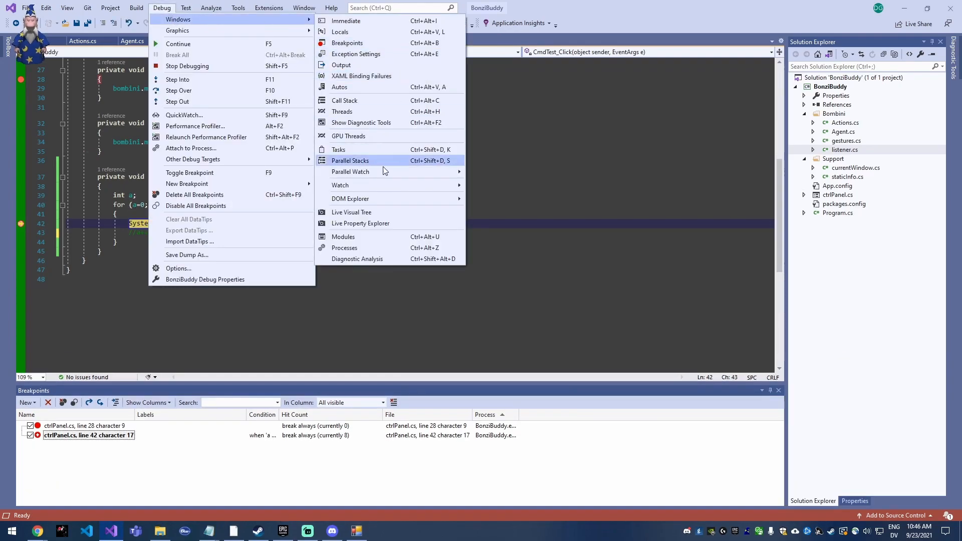
mouse_move(341, 185)
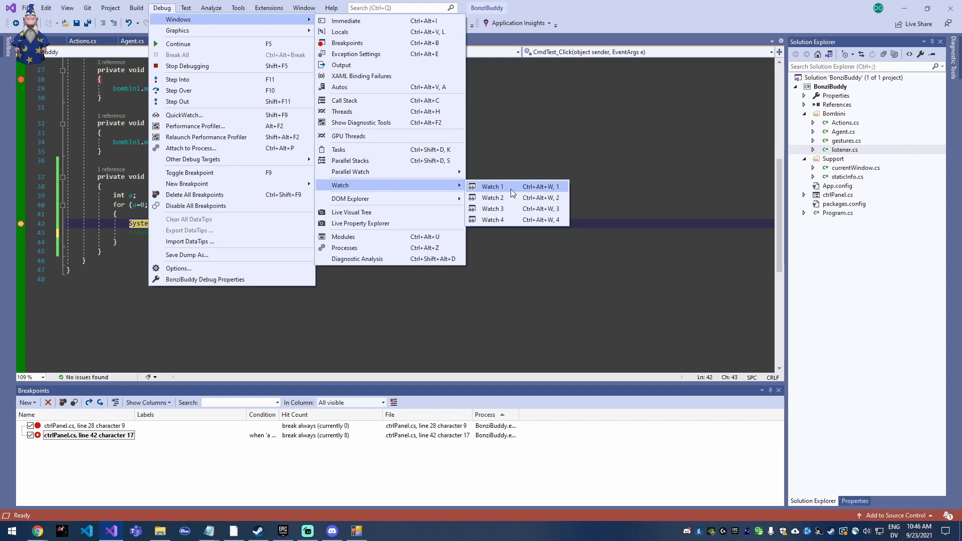
mouse_move(178, 19)
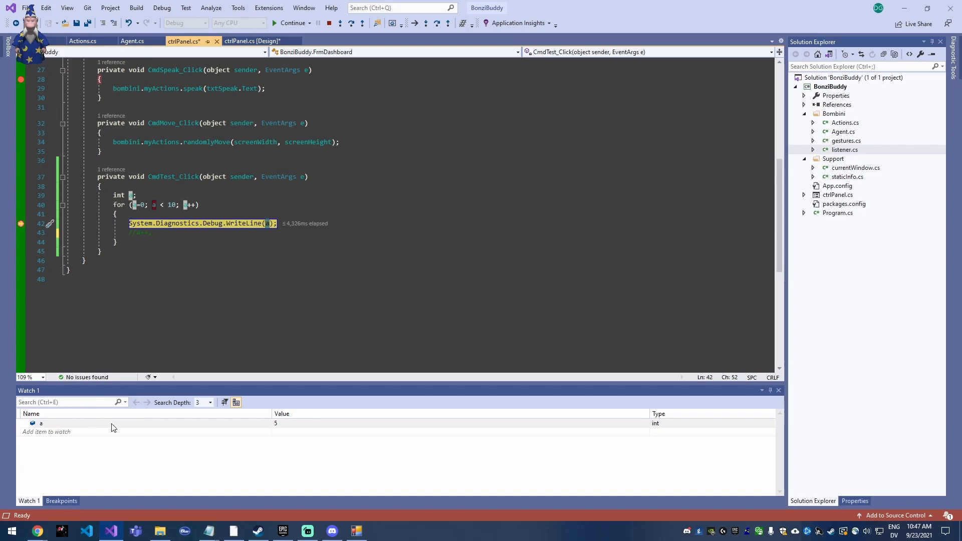
Step: Step through the loop until the watched variable a reaches 8, paused at line 42
click(66, 423)
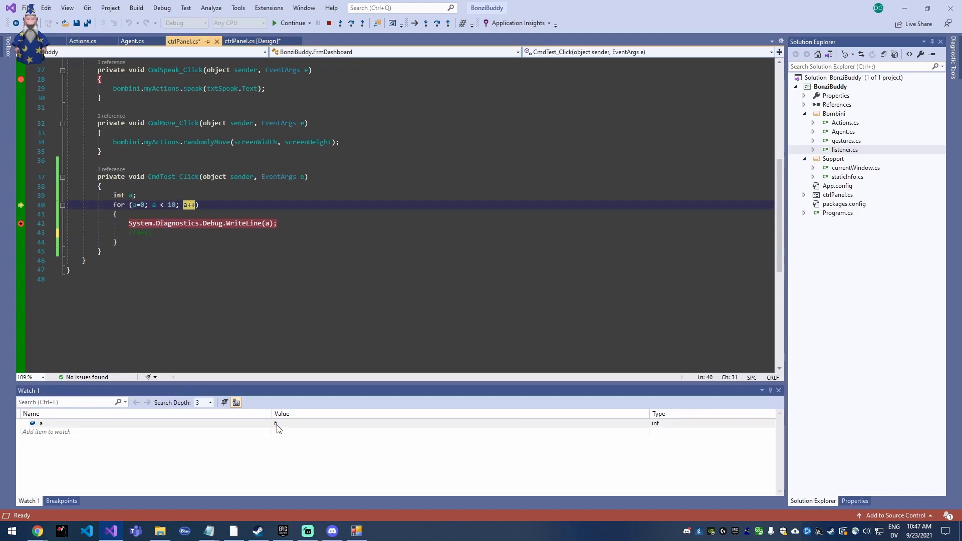
key(F10)
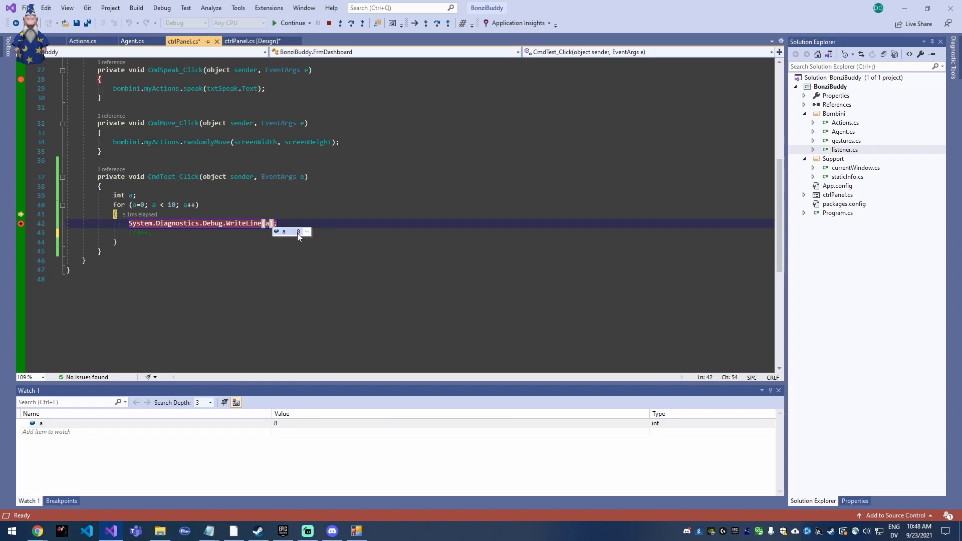
mouse_move(265, 237)
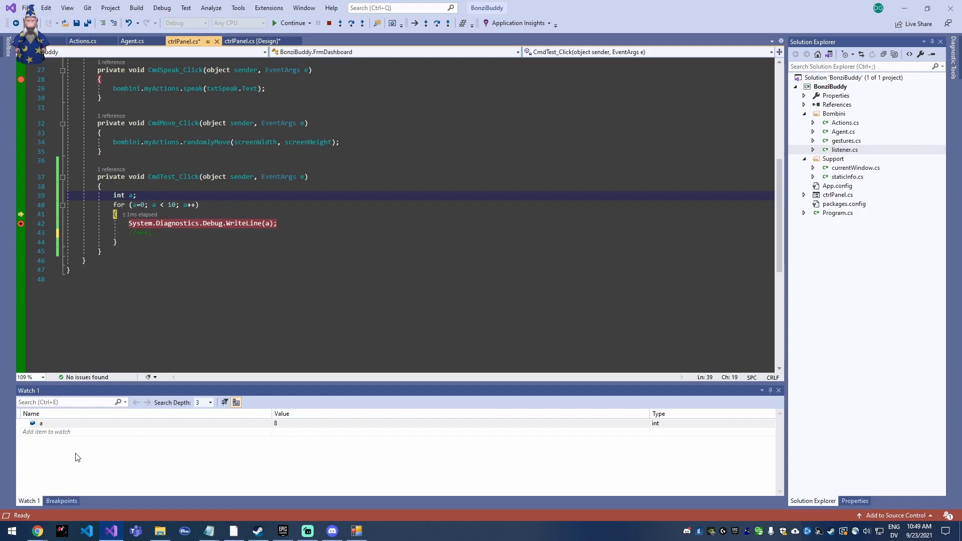
mouse_move(283, 407)
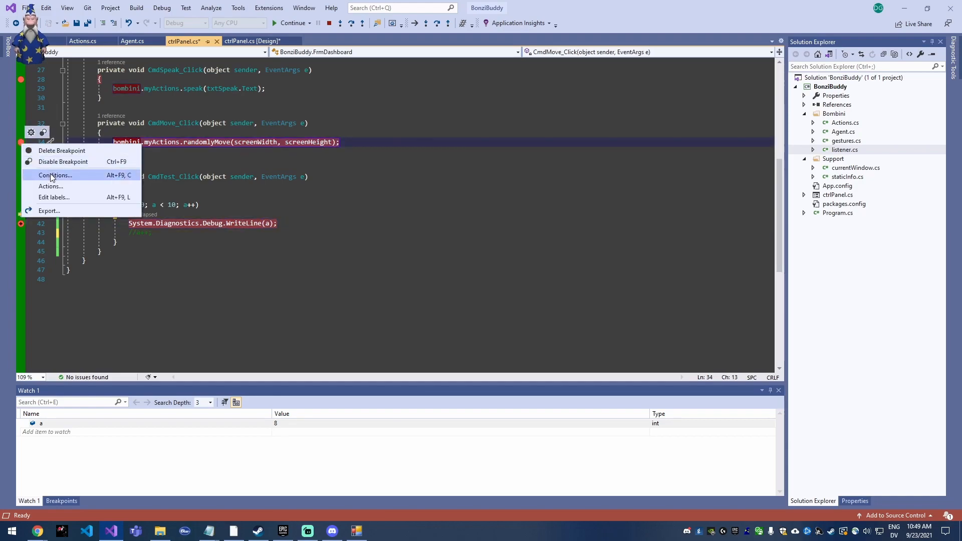
click(56, 175)
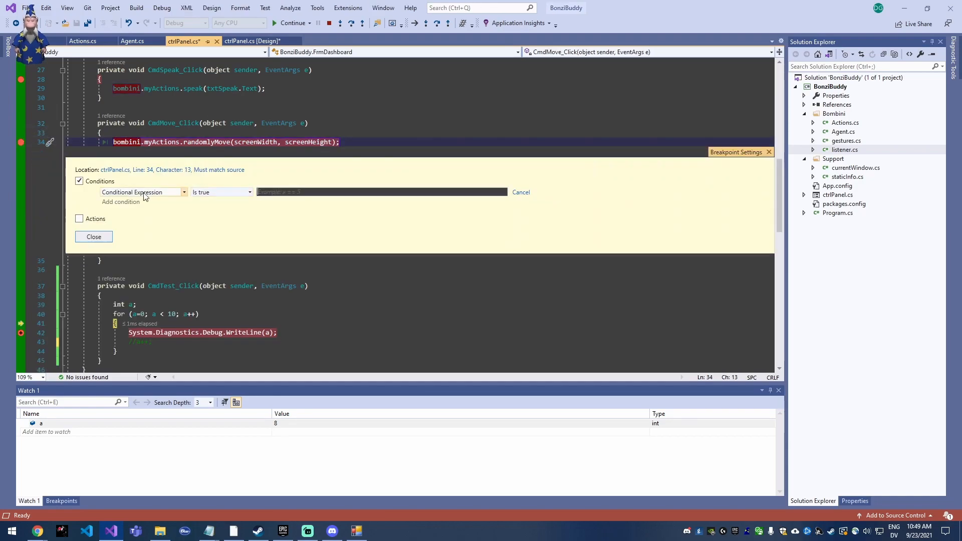
click(93, 236)
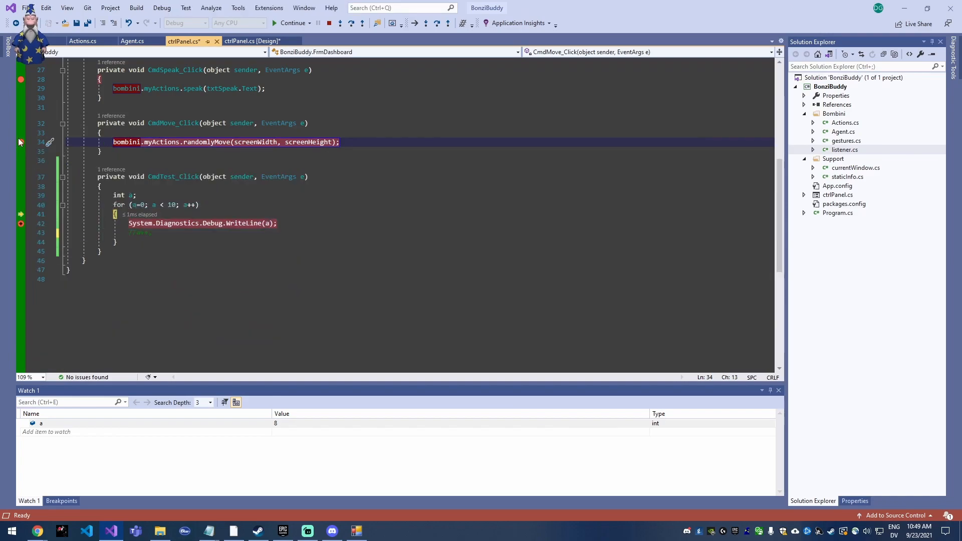
mouse_move(20, 141)
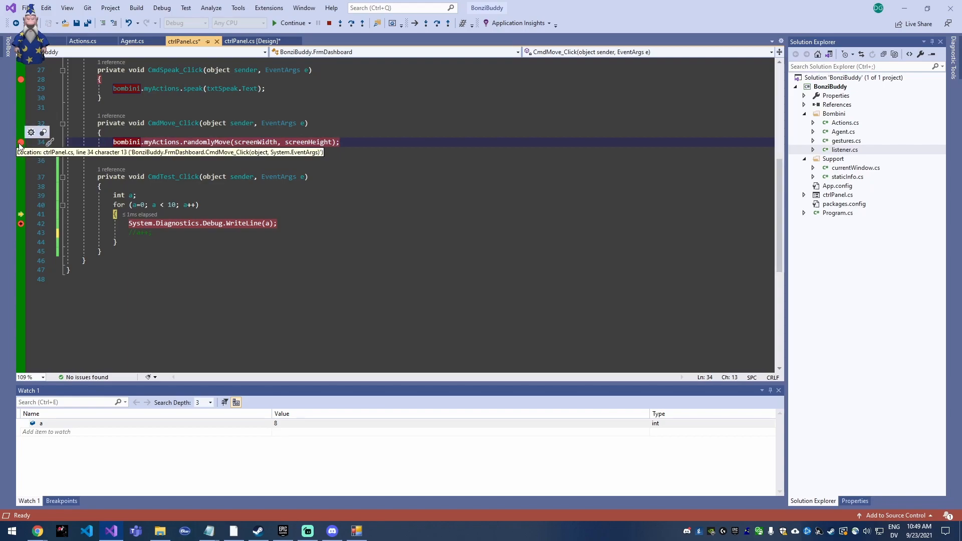
right_click(20, 142)
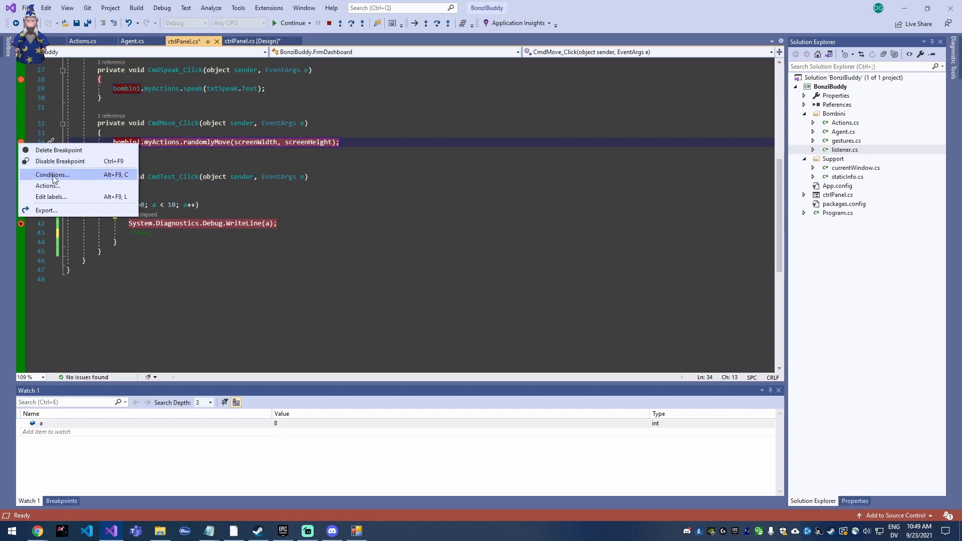
click(52, 174)
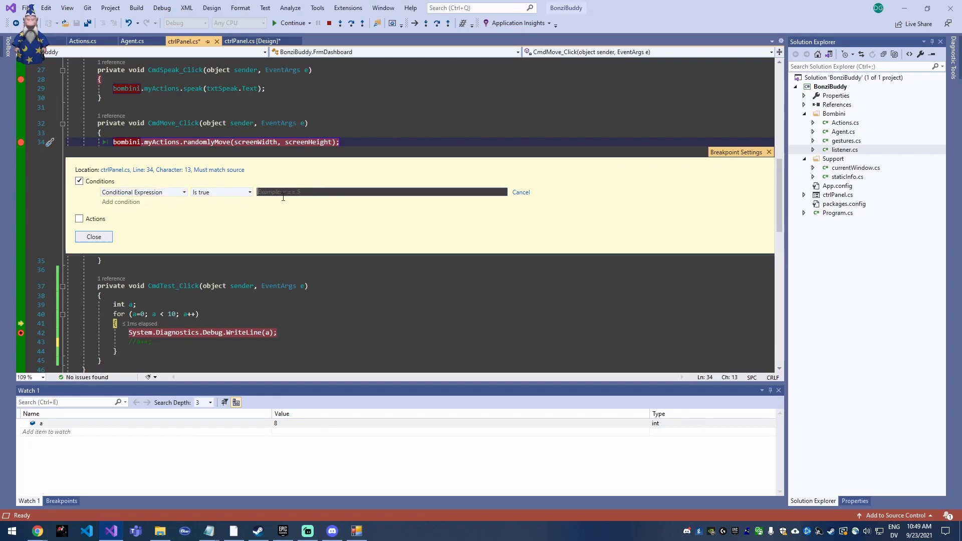
click(94, 235)
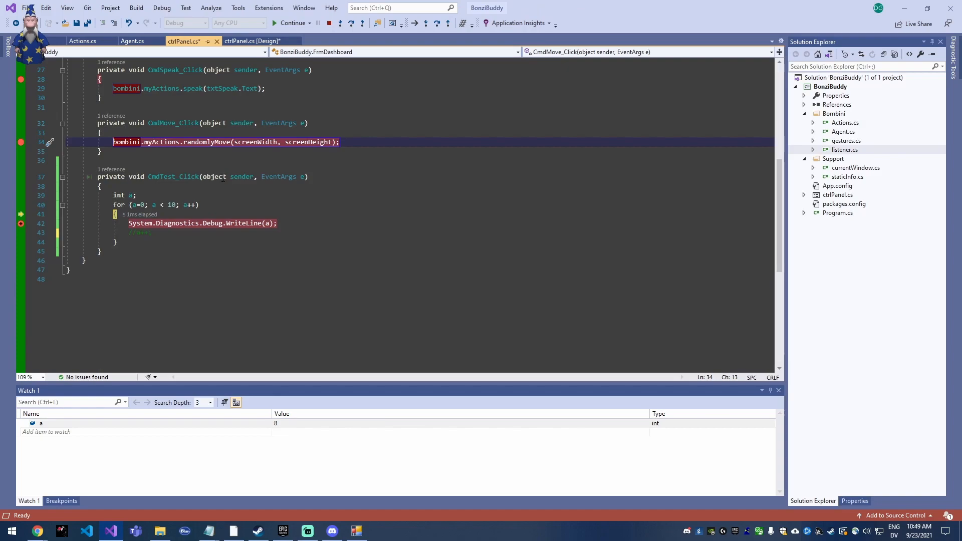